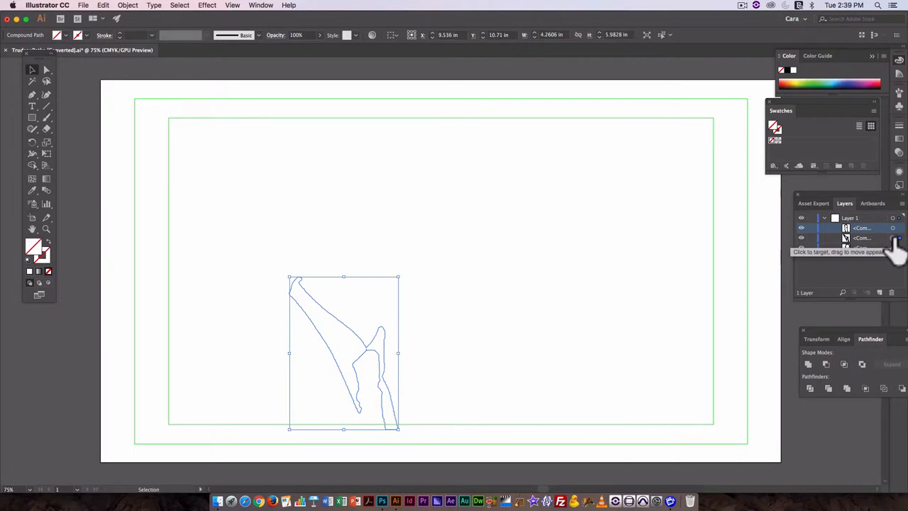
# Reach the path-editing commands in the Object menu for the selected compound path.
pyautogui.click(129, 5)
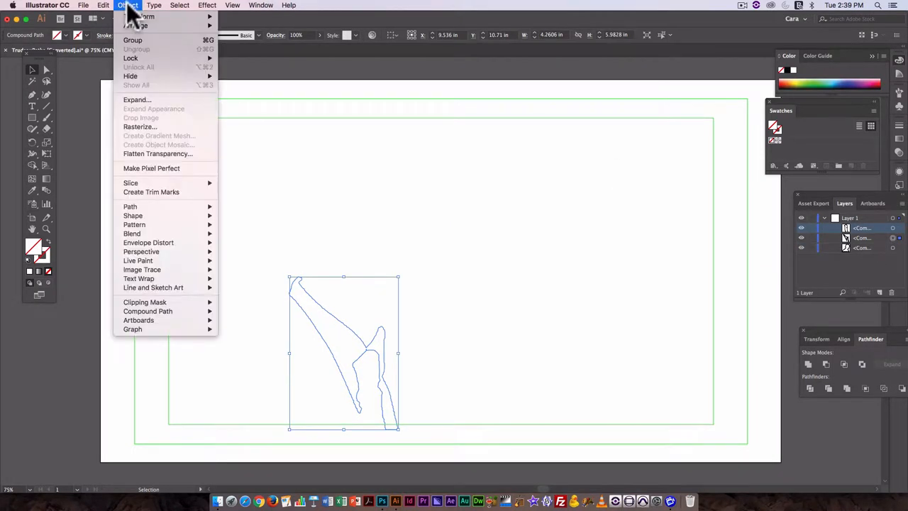
pyautogui.moveTo(131, 208)
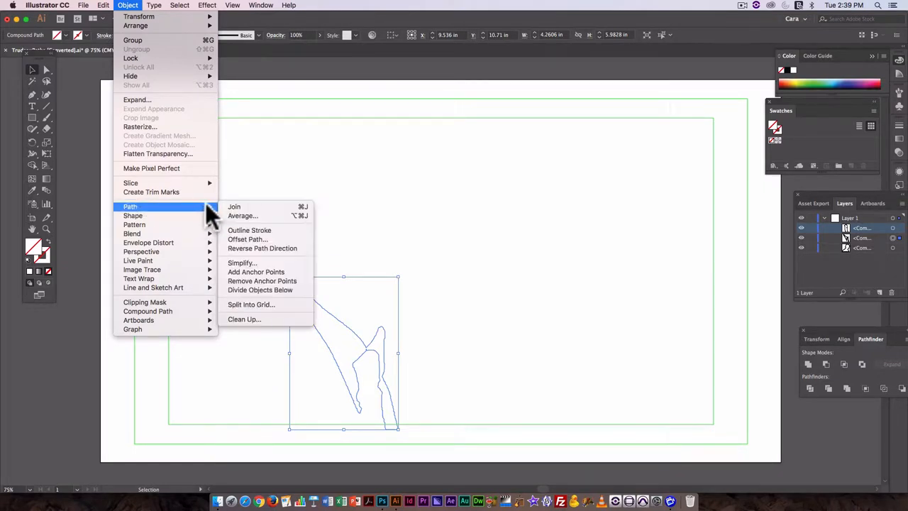
pyautogui.moveTo(268, 269)
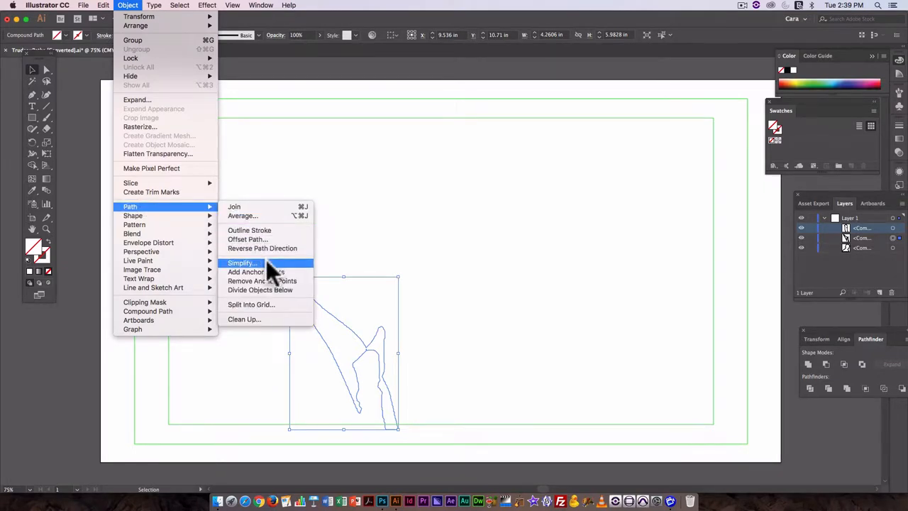
# Simplify the leg path at 75% curve precision, reducing it from 618 to about 30 anchors.
pyautogui.click(241, 263)
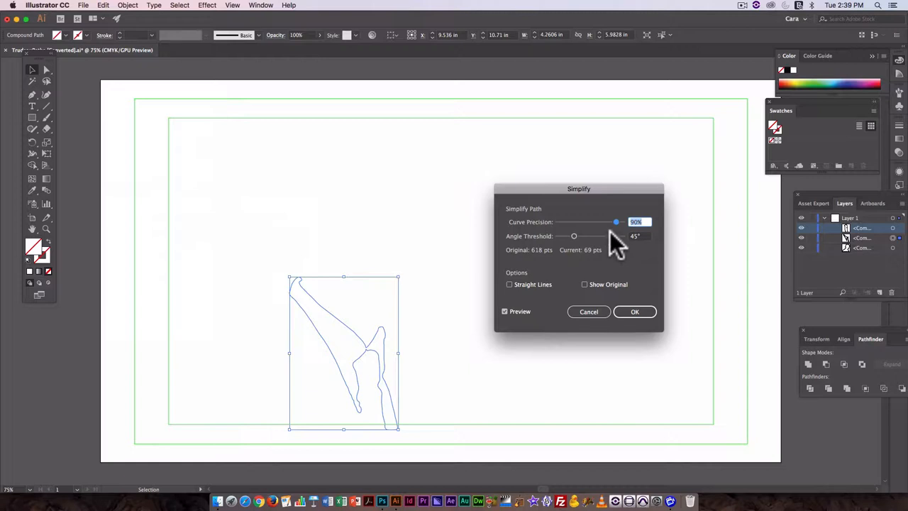
pyautogui.moveTo(579, 241)
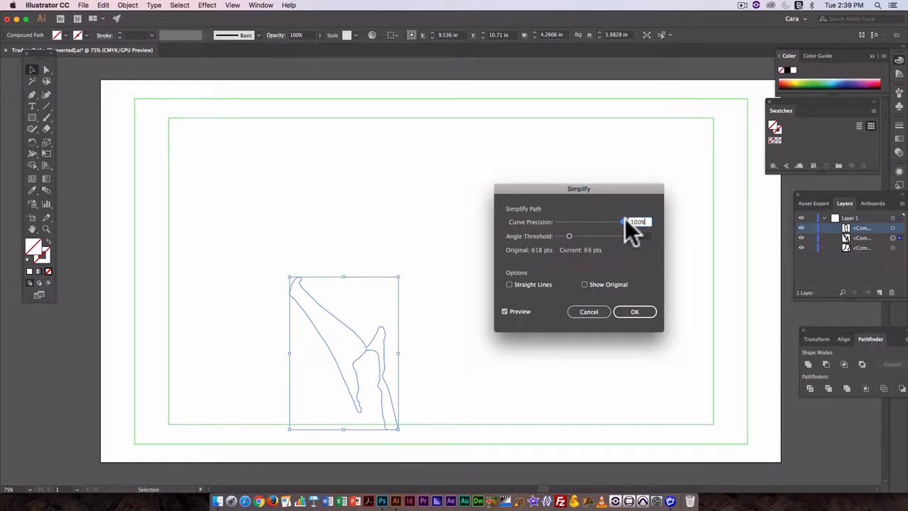
pyautogui.moveTo(622, 221); pyautogui.dragTo(621, 195)
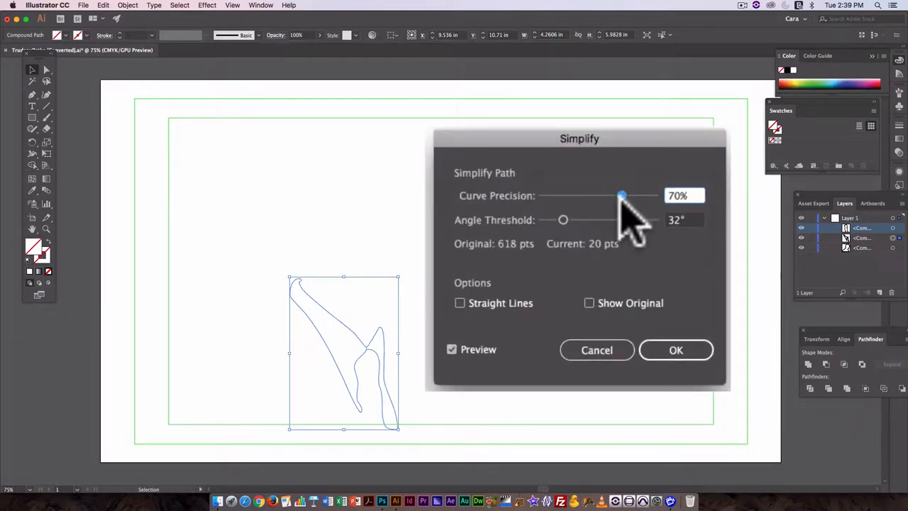
pyautogui.moveTo(622, 196); pyautogui.dragTo(619, 196)
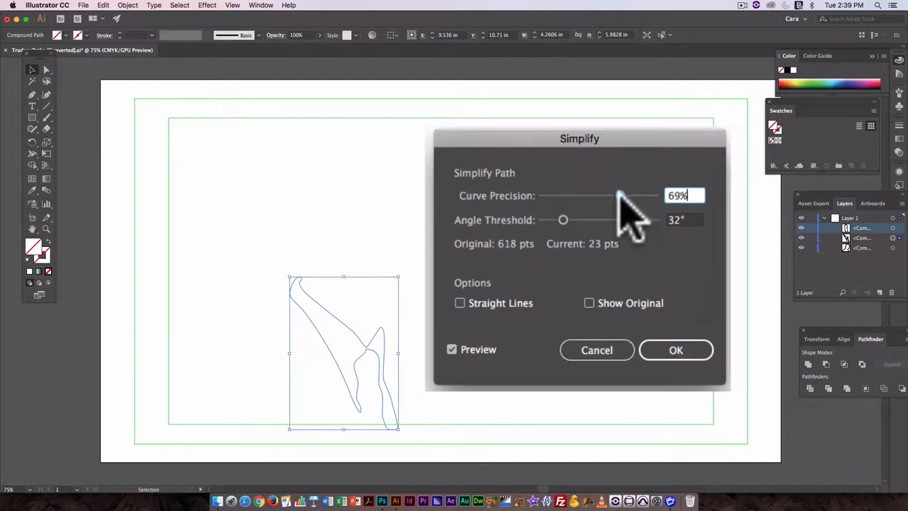
pyautogui.moveTo(618, 196); pyautogui.dragTo(623, 195)
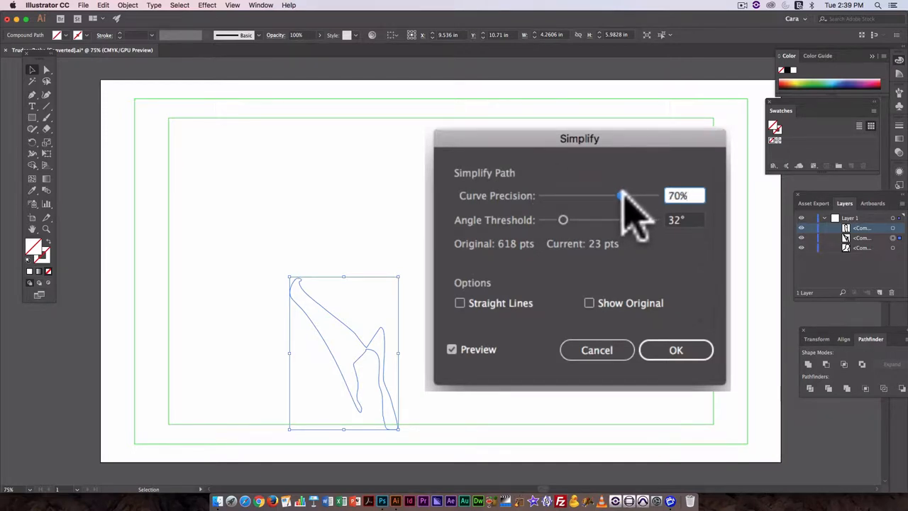
pyautogui.moveTo(622, 195); pyautogui.dragTo(623, 196)
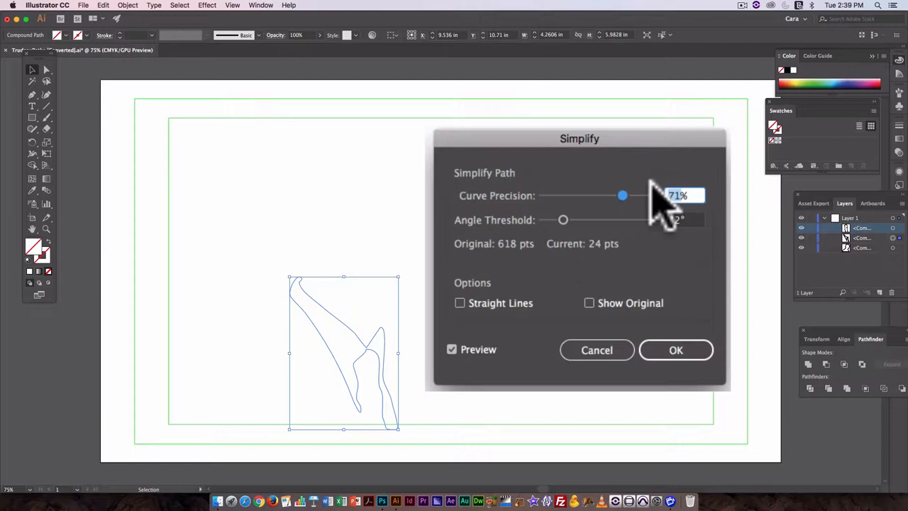
pyautogui.moveTo(622, 196); pyautogui.dragTo(628, 196)
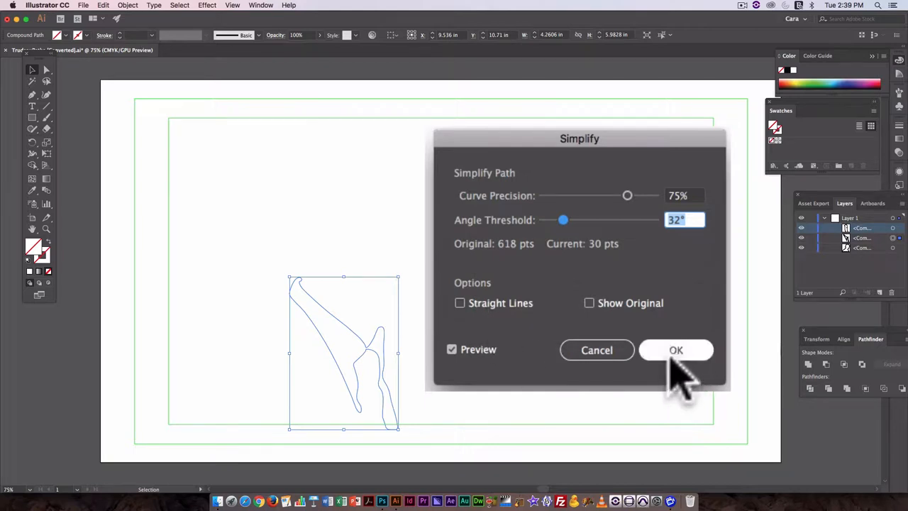
pyautogui.click(675, 349)
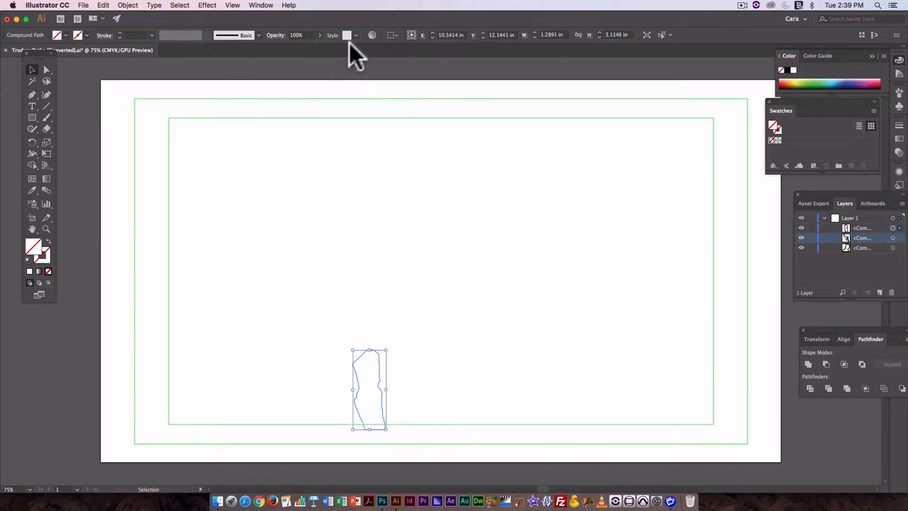
# Simplify the narrow bottom shape with the default Simplify settings.
pyautogui.click(135, 6)
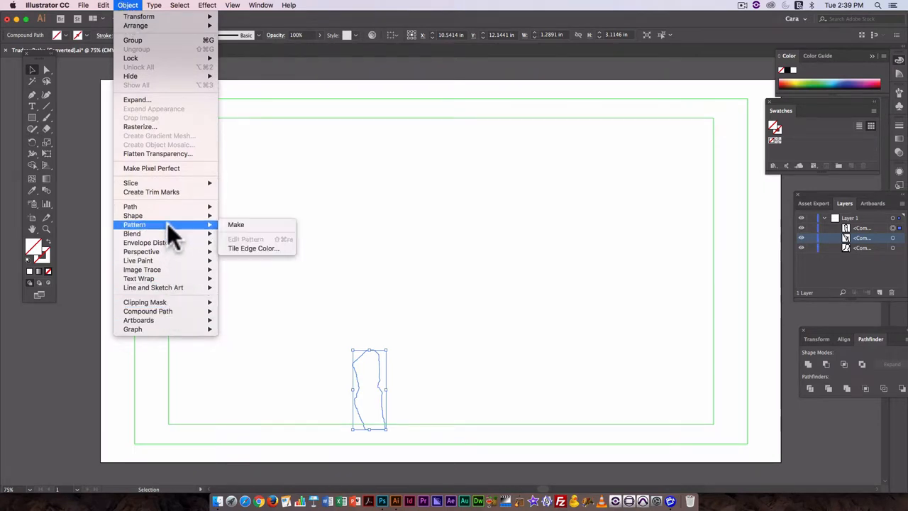
pyautogui.moveTo(130, 207)
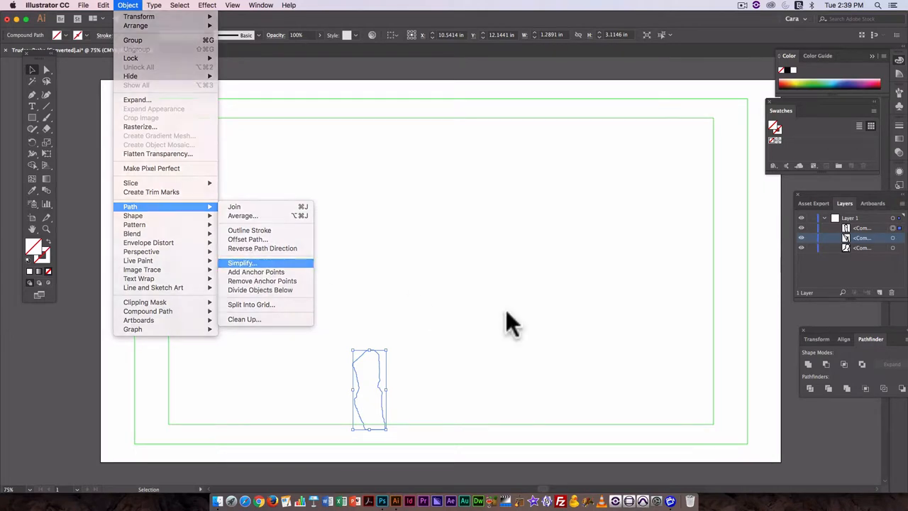
pyautogui.click(241, 262)
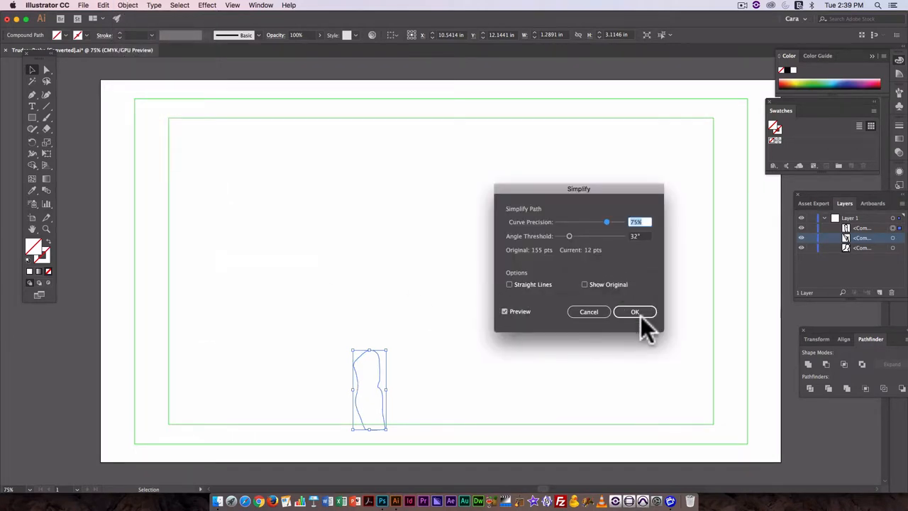
pyautogui.click(636, 313)
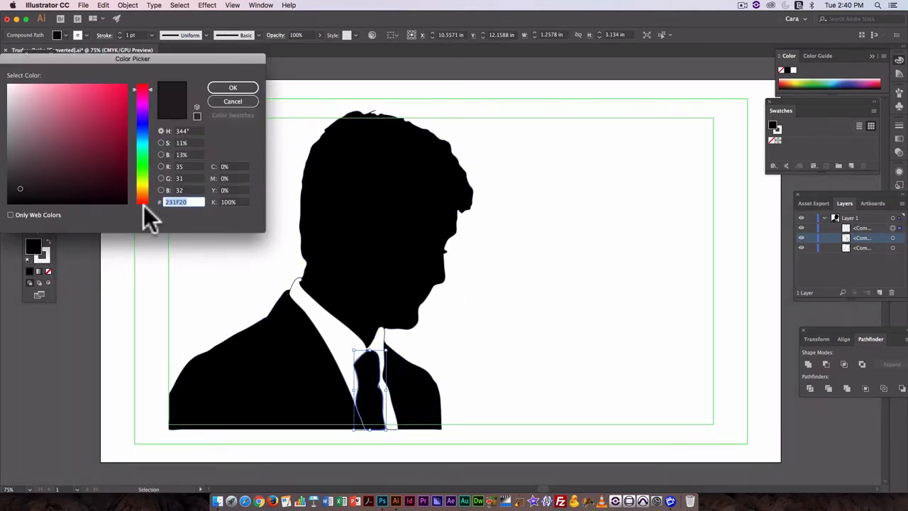
# Fill the tie with a crimson pink from the Color Picker, then select it for removal.
pyautogui.moveTo(142, 88); pyautogui.dragTo(142, 201)
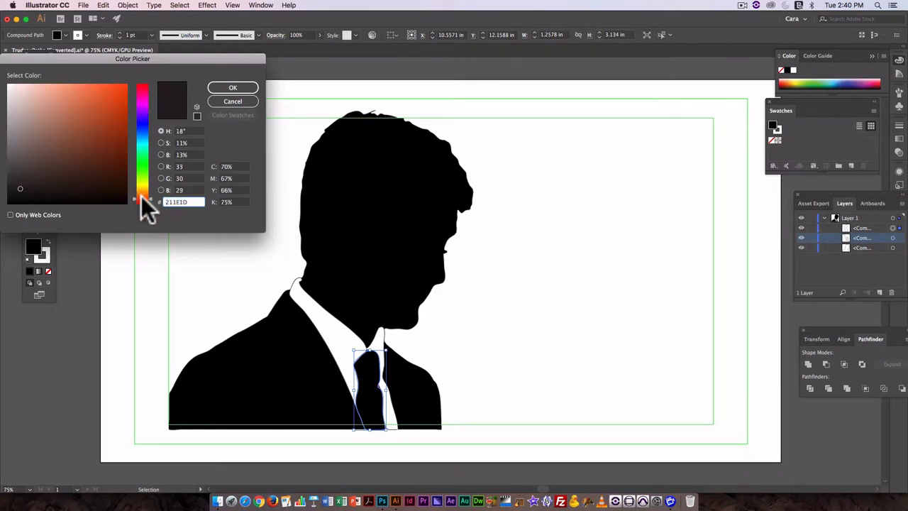
pyautogui.click(113, 124)
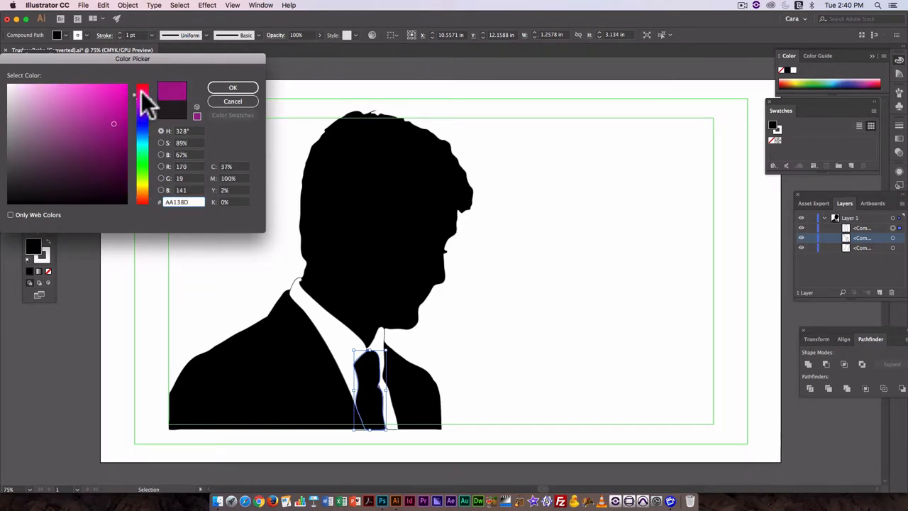
pyautogui.click(233, 88)
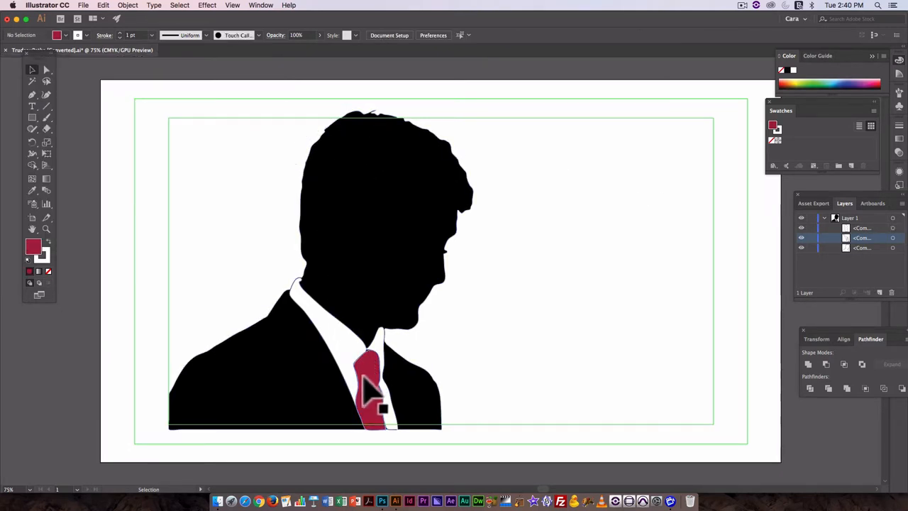
pyautogui.click(366, 386)
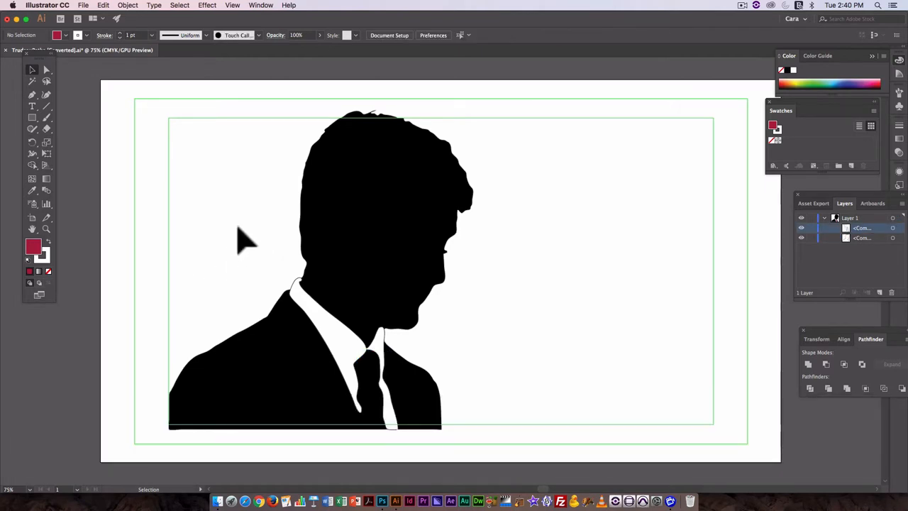
pyautogui.moveTo(224, 234)
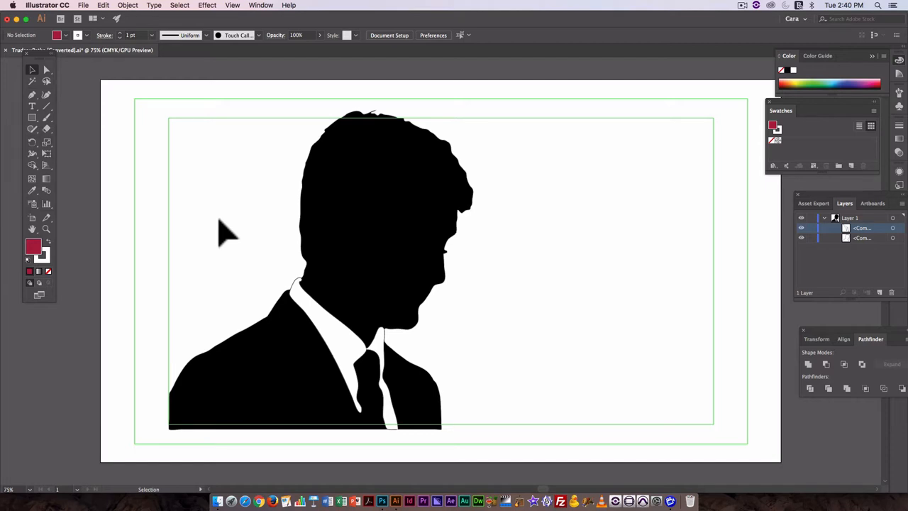
pyautogui.moveTo(437, 409)
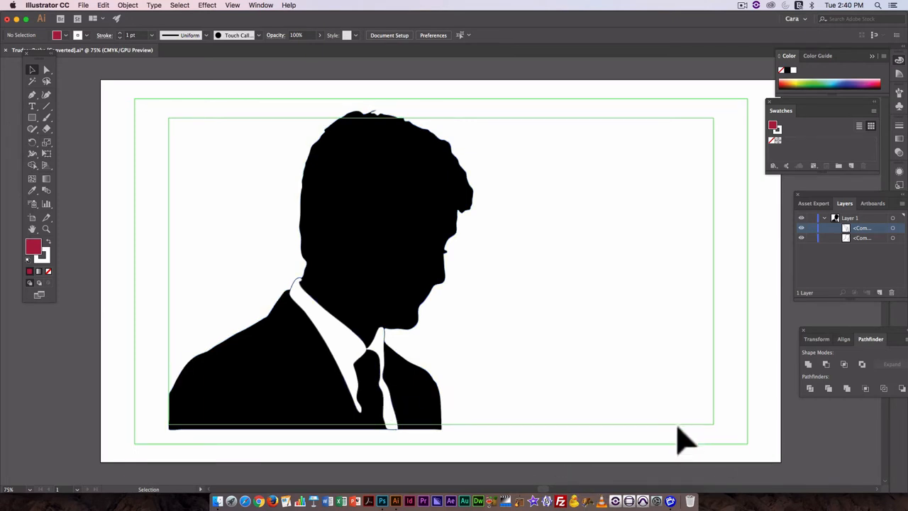
pyautogui.moveTo(447, 325)
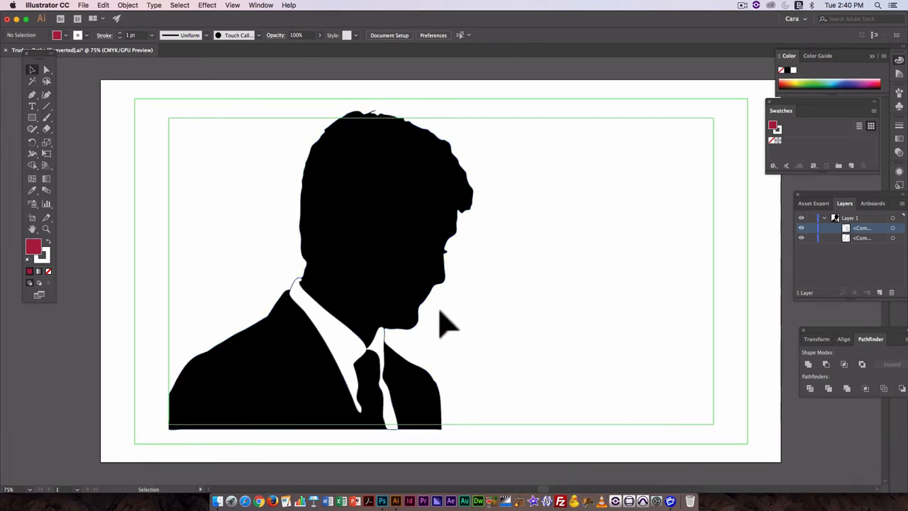
pyautogui.moveTo(710, 315)
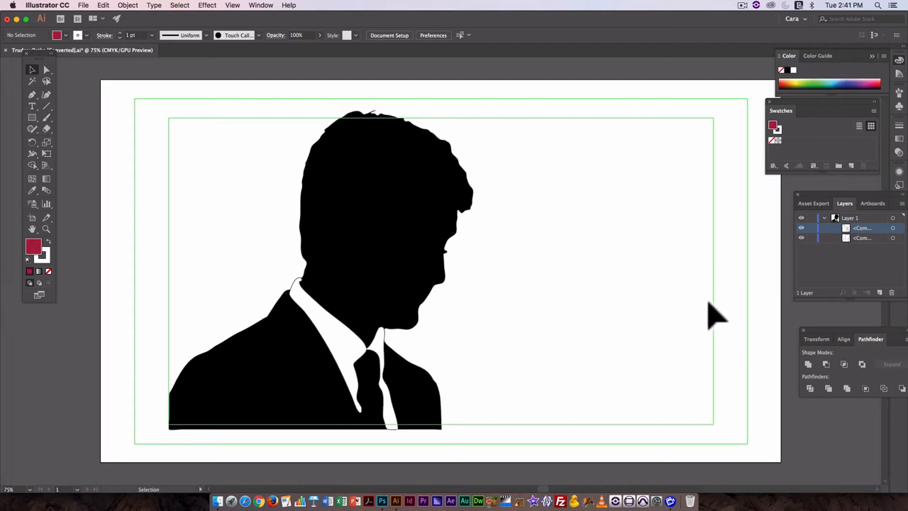
pyautogui.moveTo(314, 37)
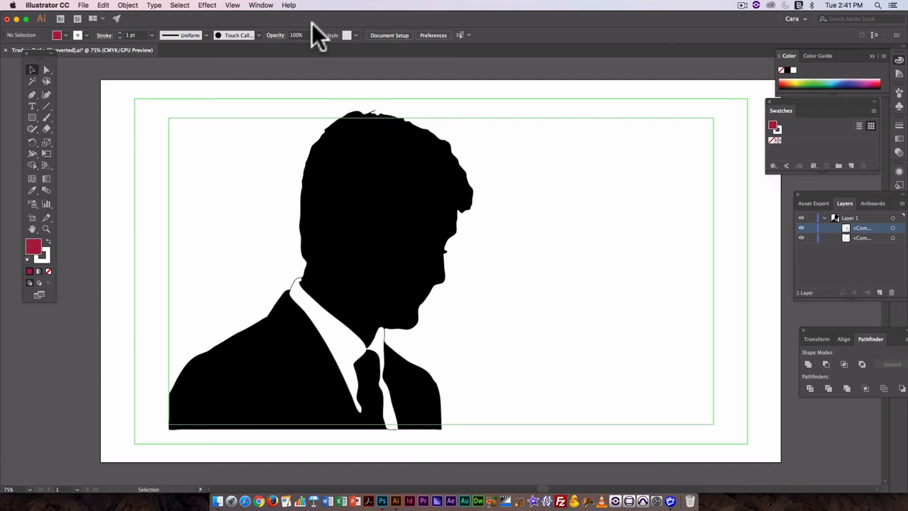
pyautogui.moveTo(539, 306)
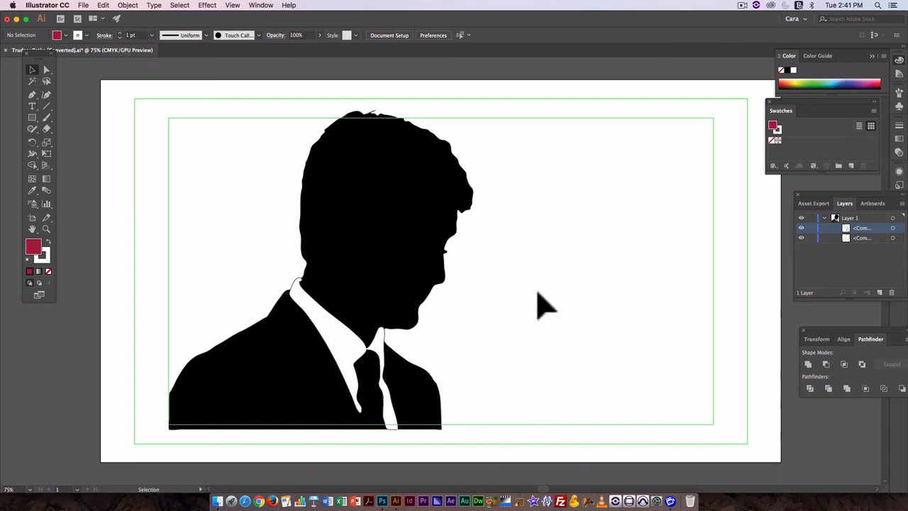
pyautogui.moveTo(750, 20)
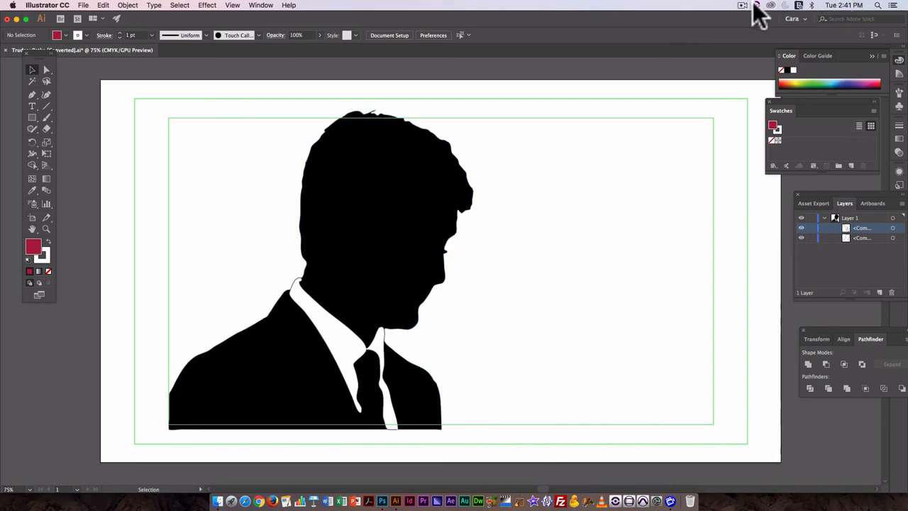